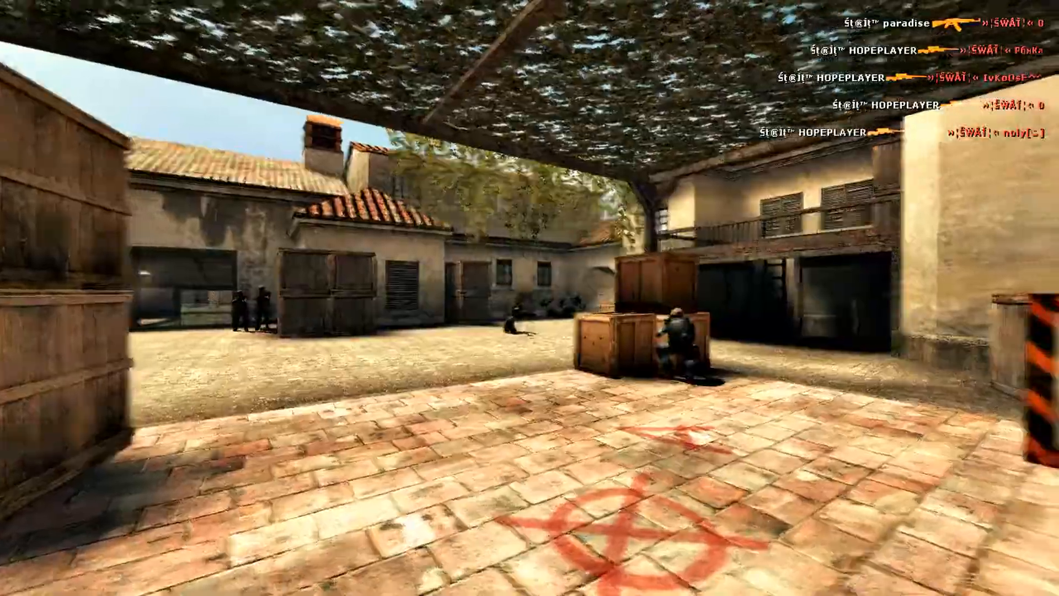
pyautogui.moveTo(530, 298)
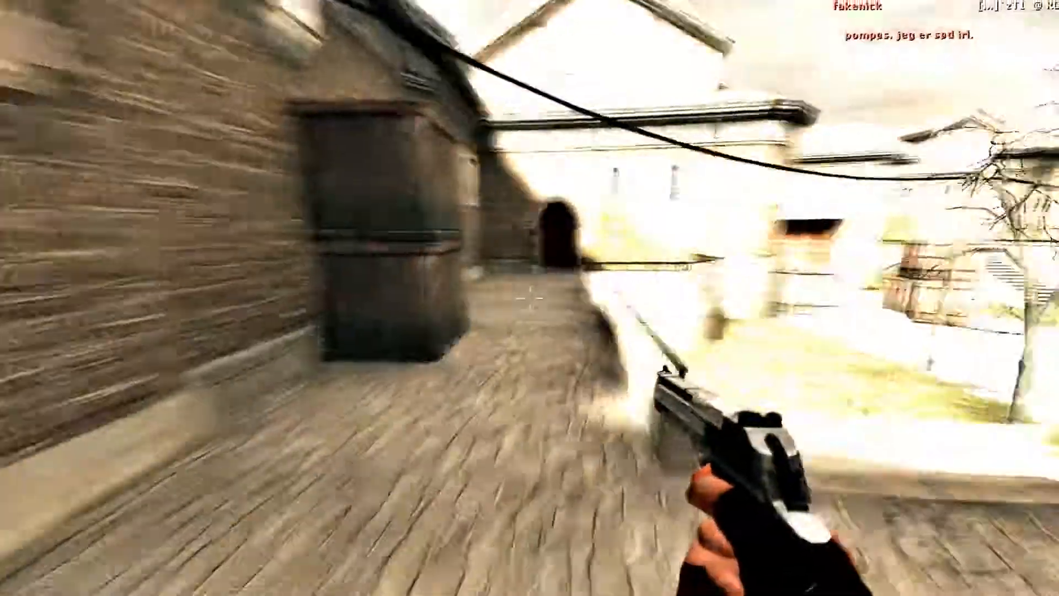
pyautogui.rightClick(530, 298)
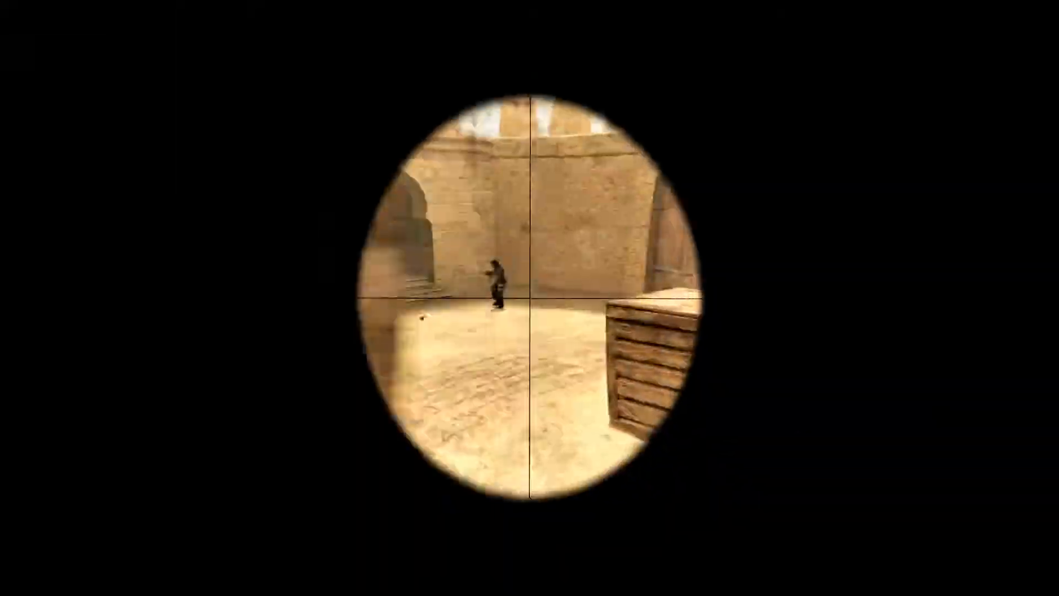